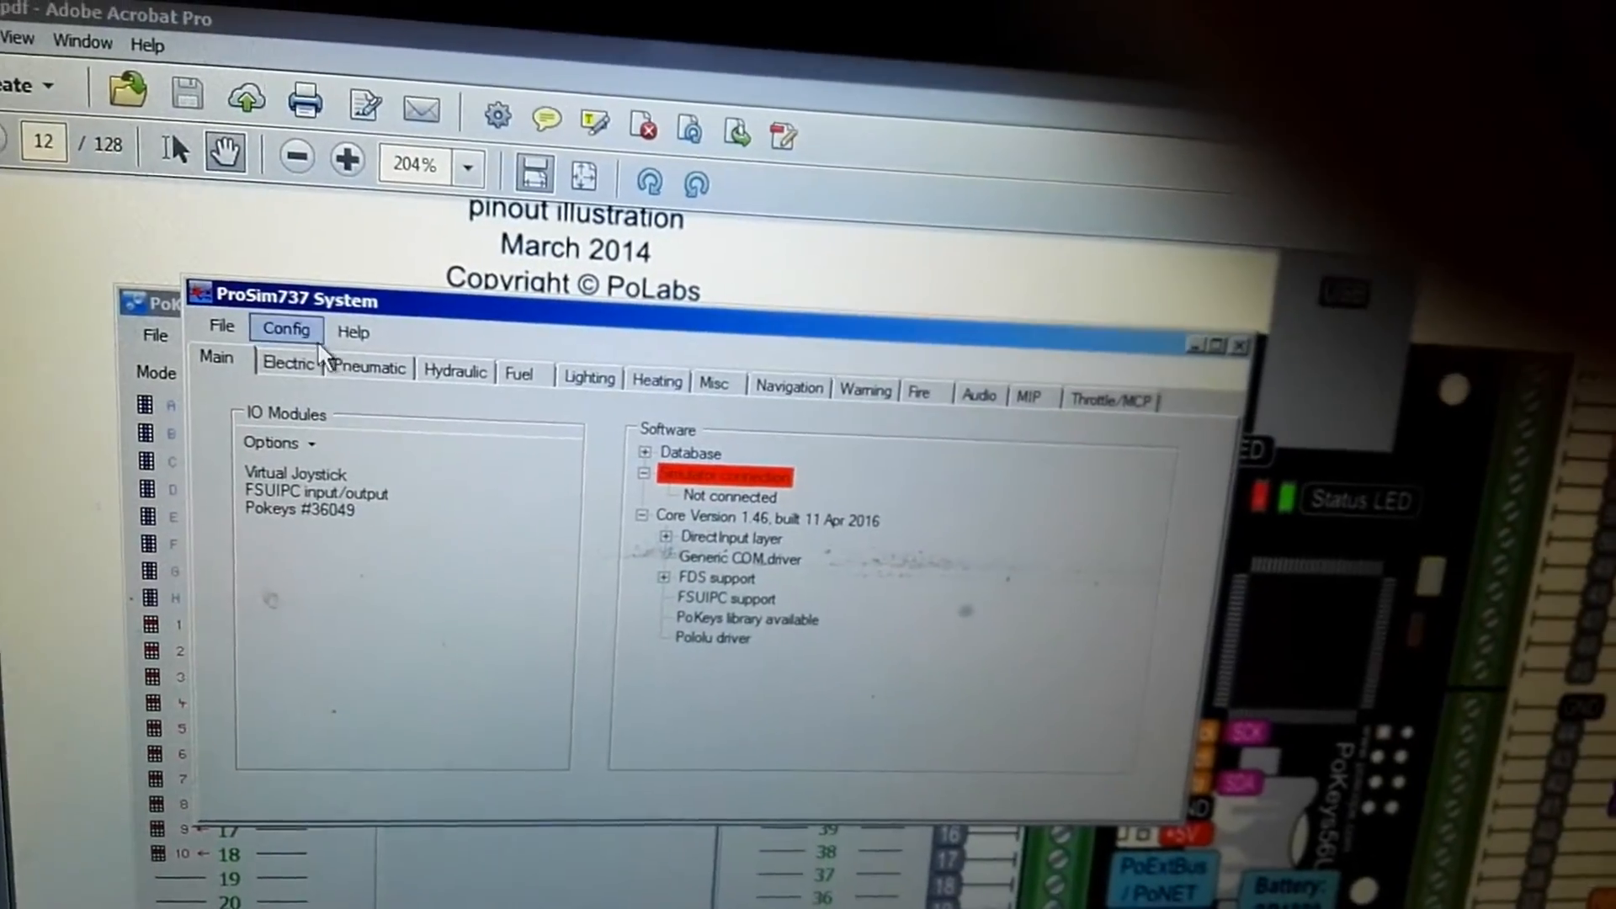
- Show the Drivers list in the Configuration window, with FSUIPC and FDS support visible
left_click(286, 329)
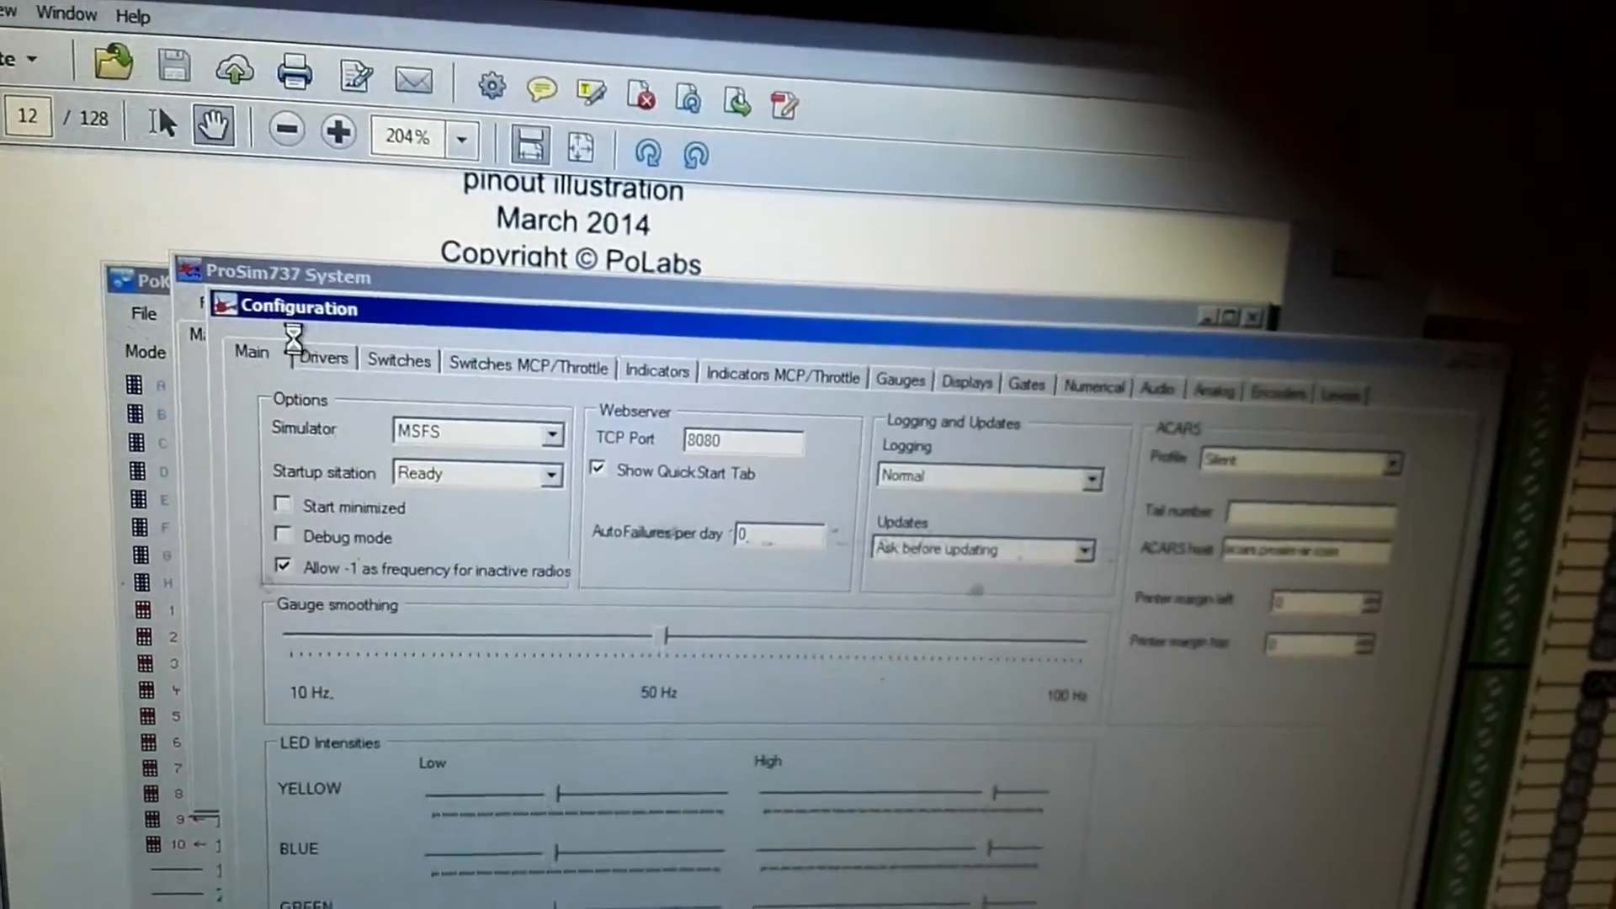
left_click(323, 358)
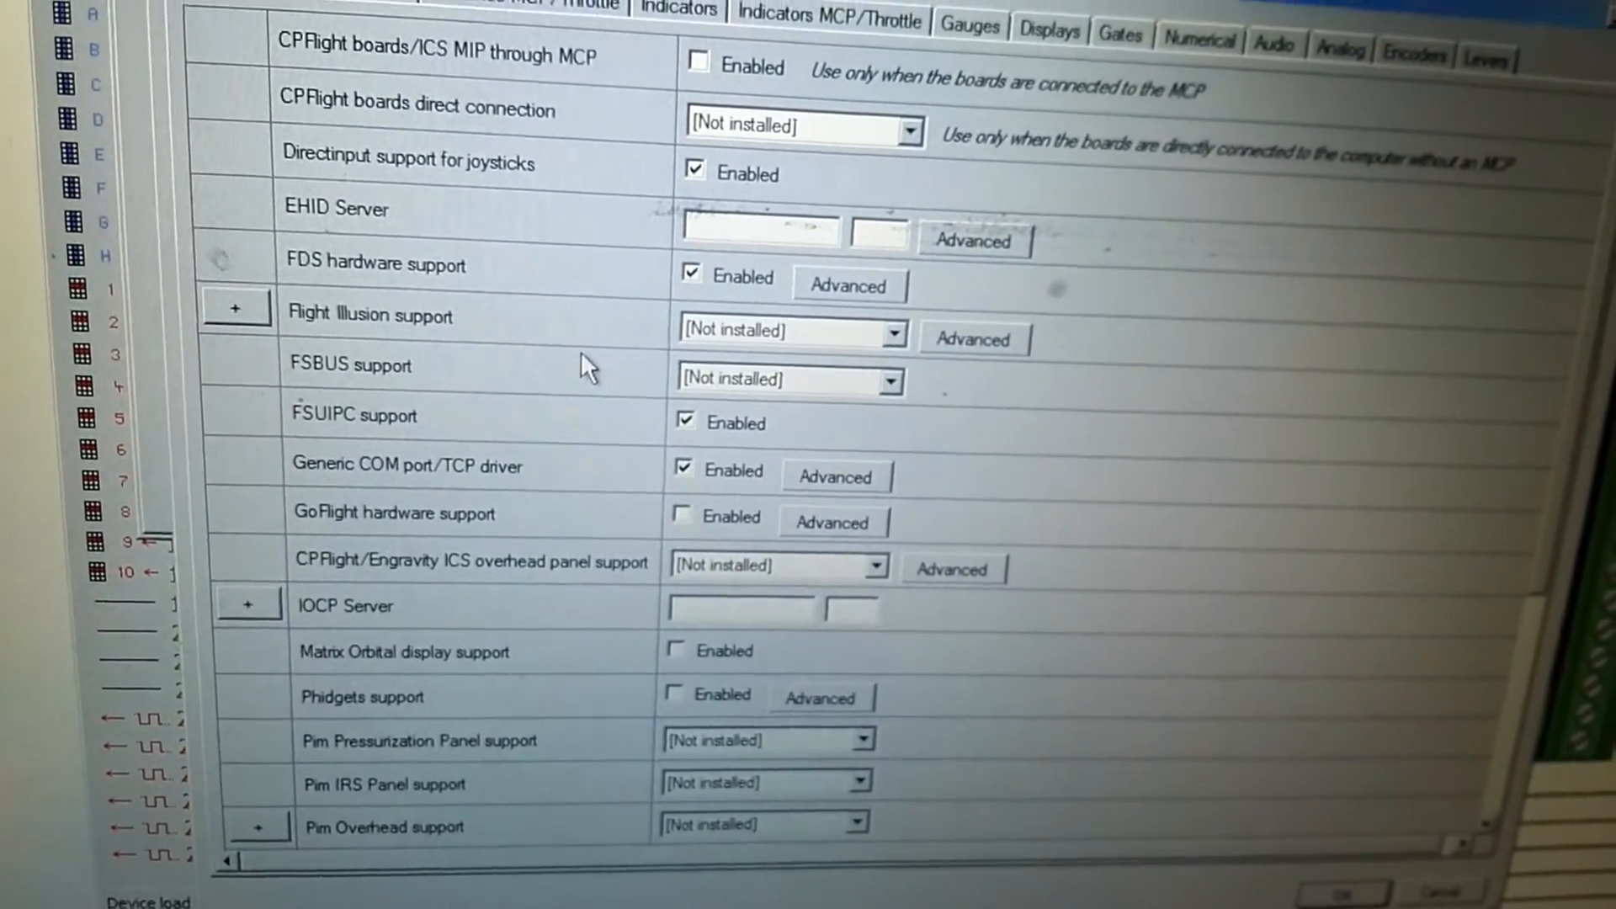
scroll("down", 3)
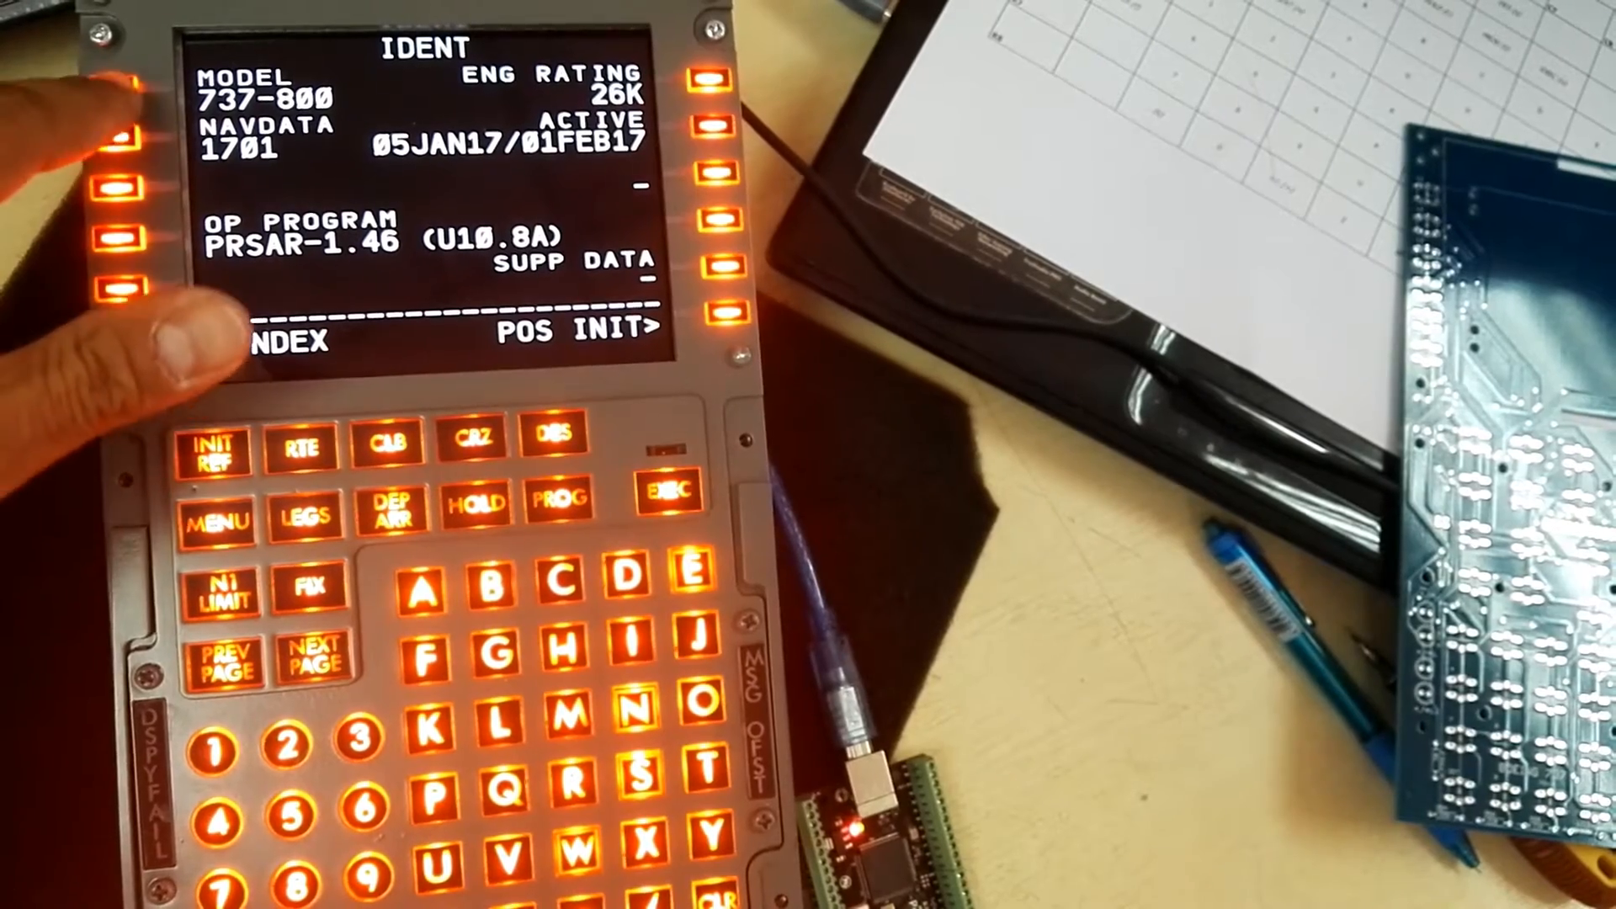
- Check two homemade CDU keys register, moving the display off IDENT to the ECON CRZ page
left_click(472, 441)
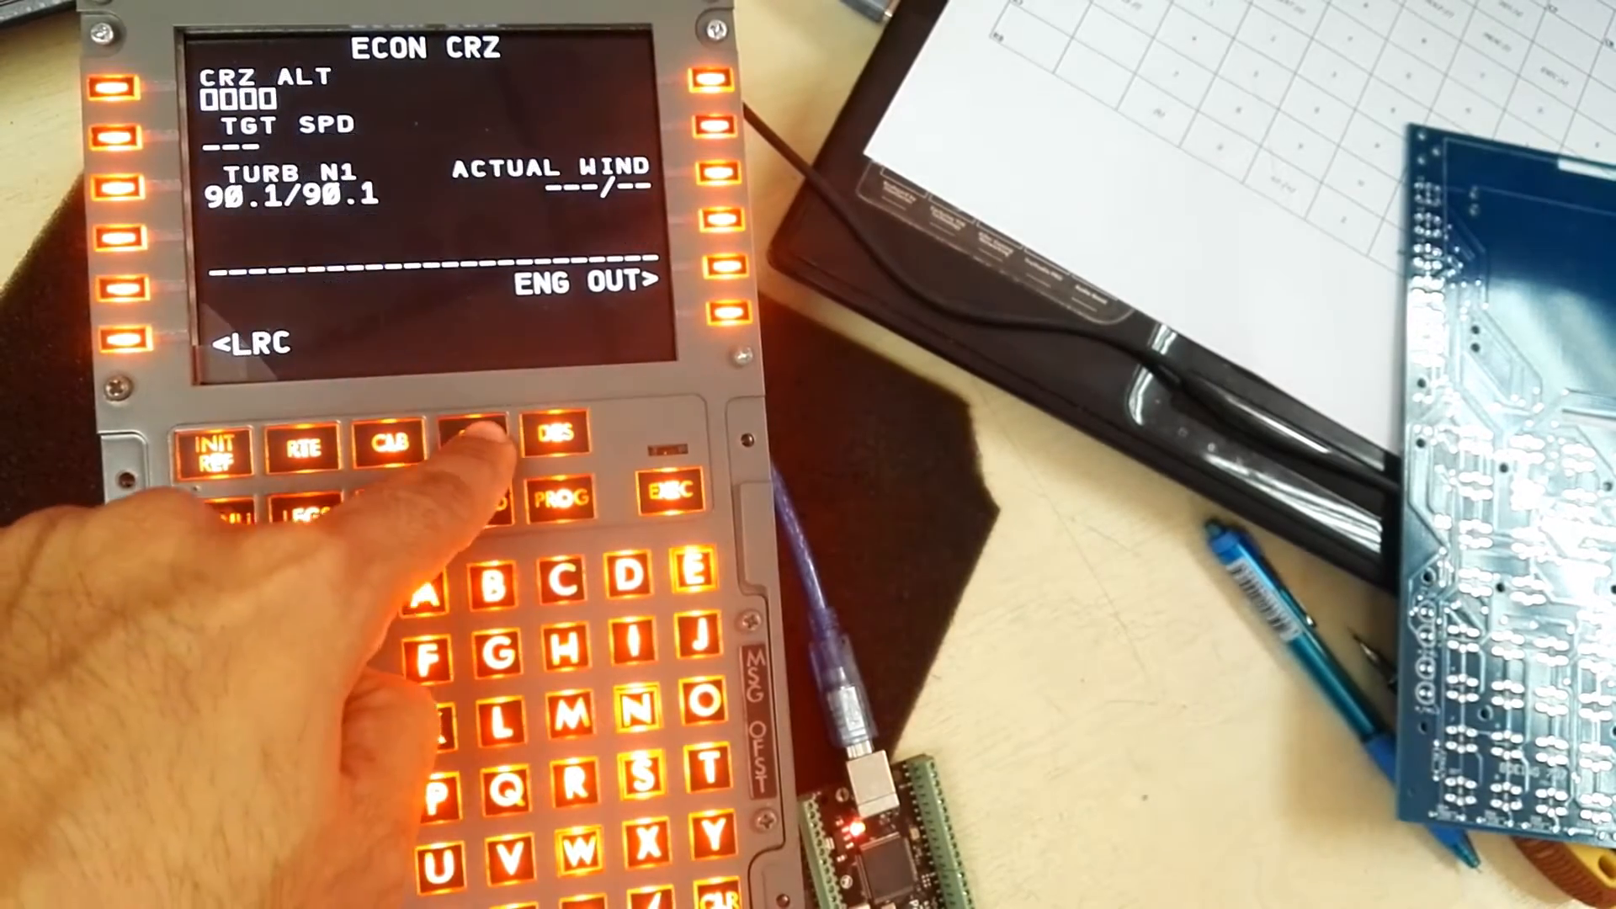
left_click(560, 506)
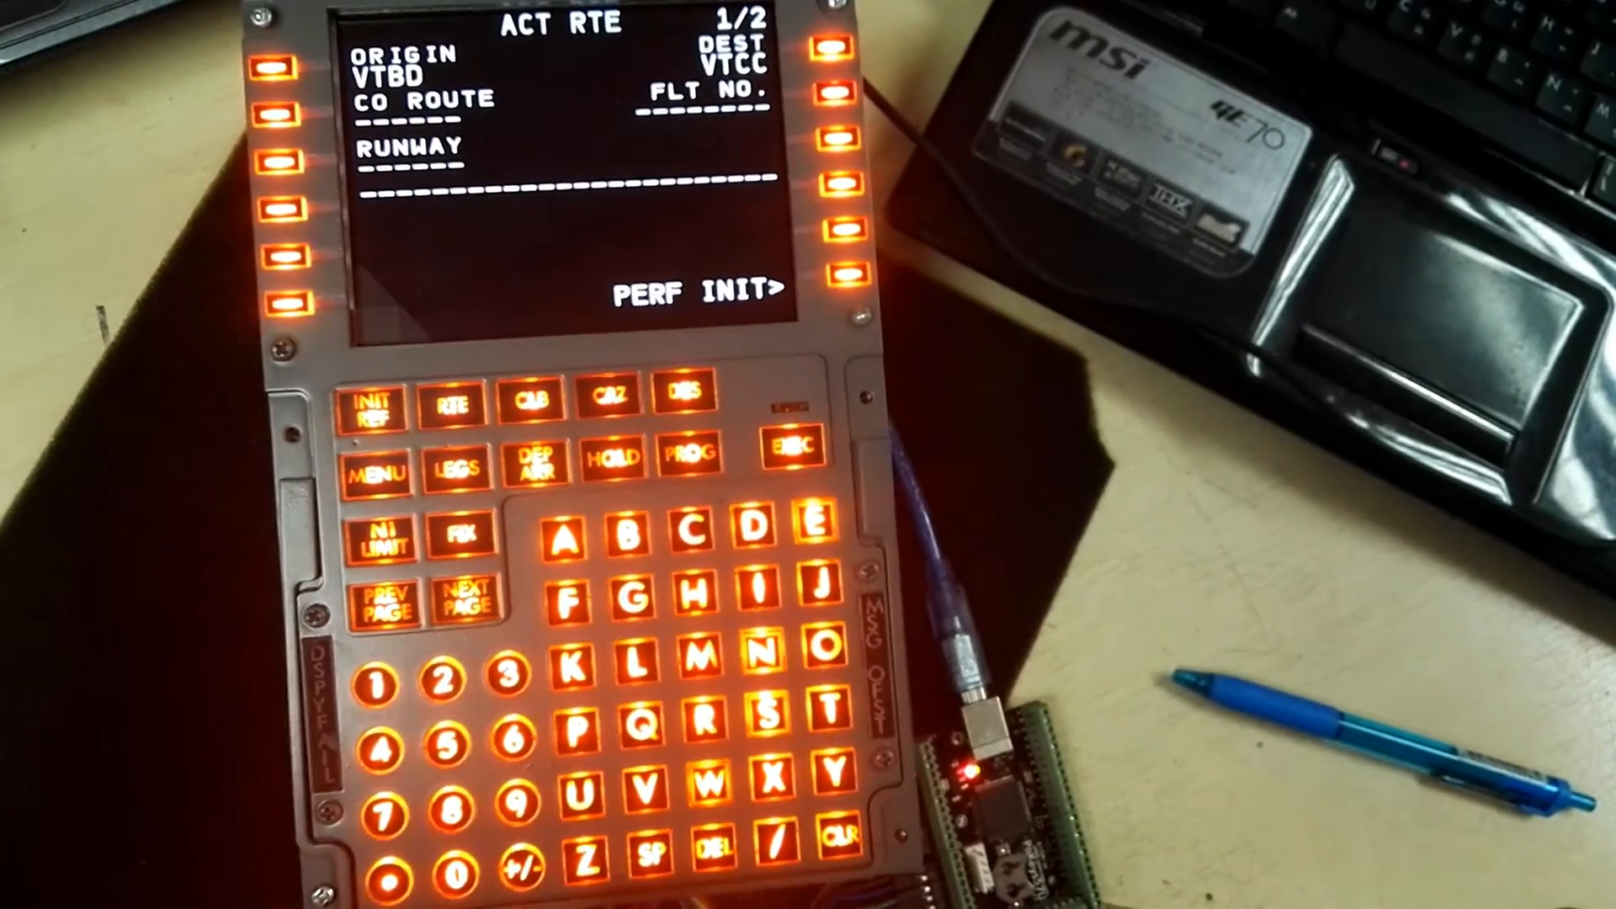
- Confirm the RTE key responds, bringing up the active route page VTBD to VTCC
left_click(835, 766)
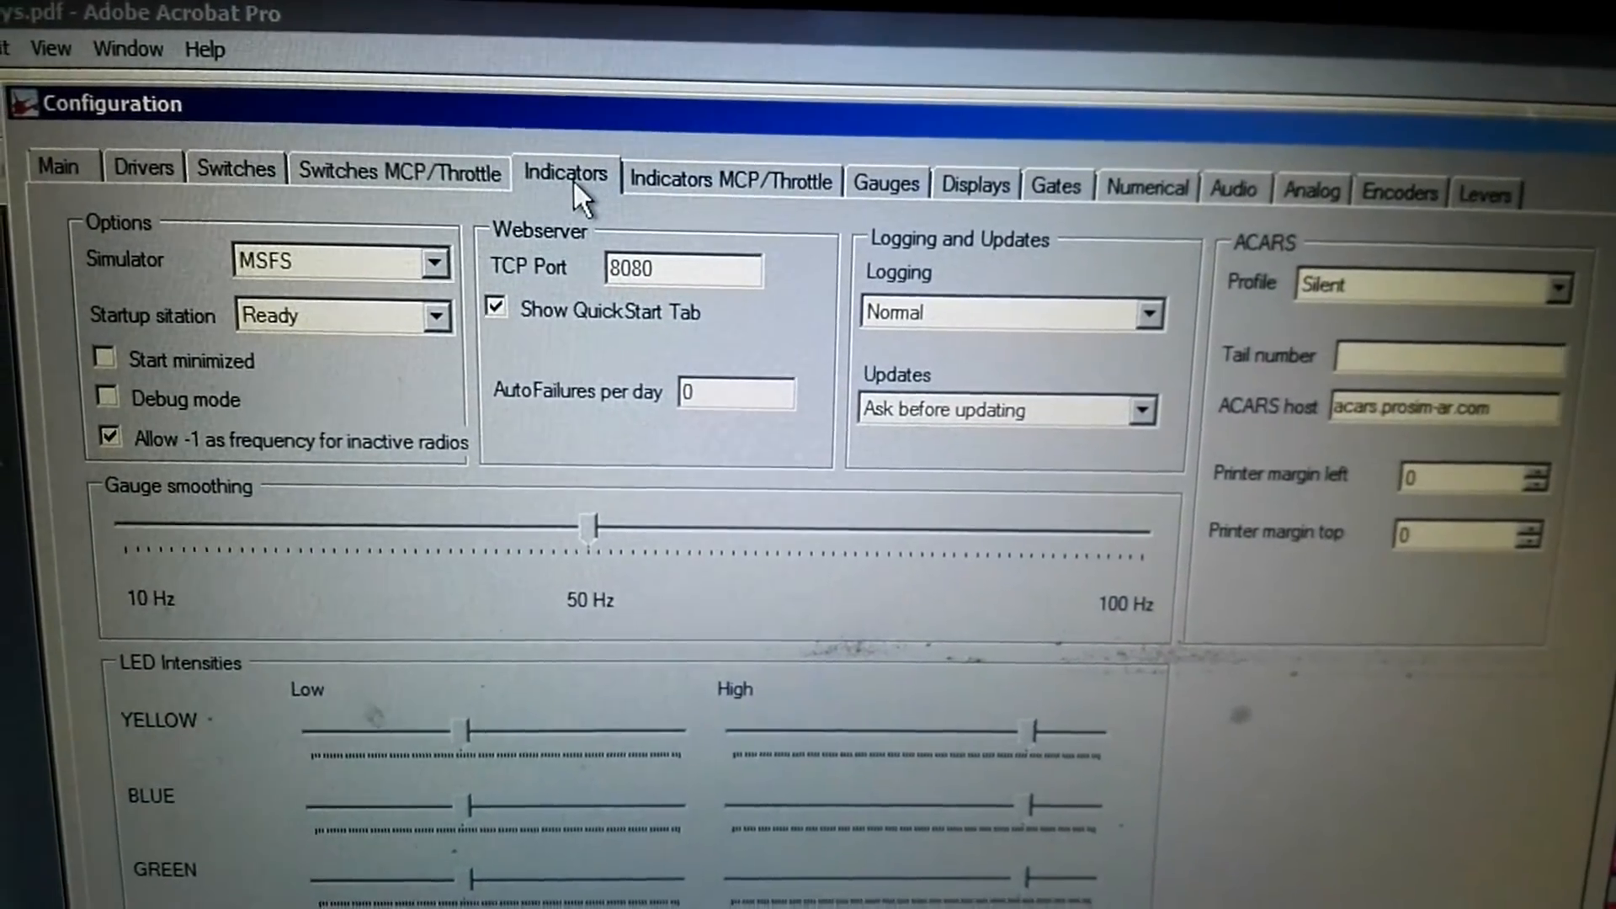
- In Indicators, set the CDU EXEC light device to [Not connected]
left_click(565, 172)
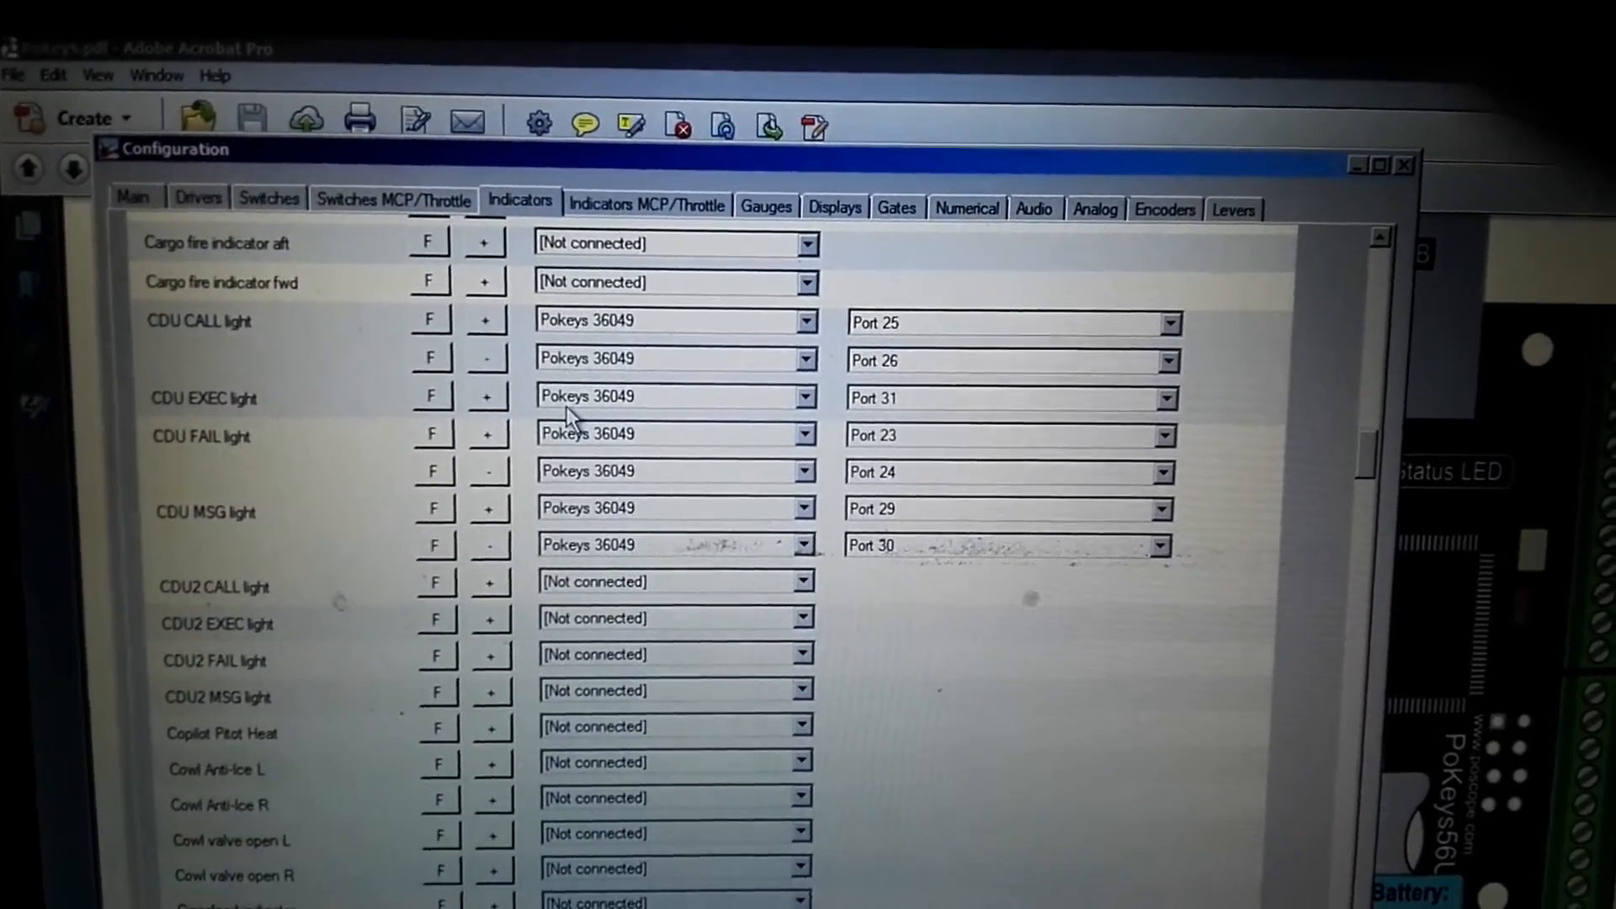
left_click(676, 396)
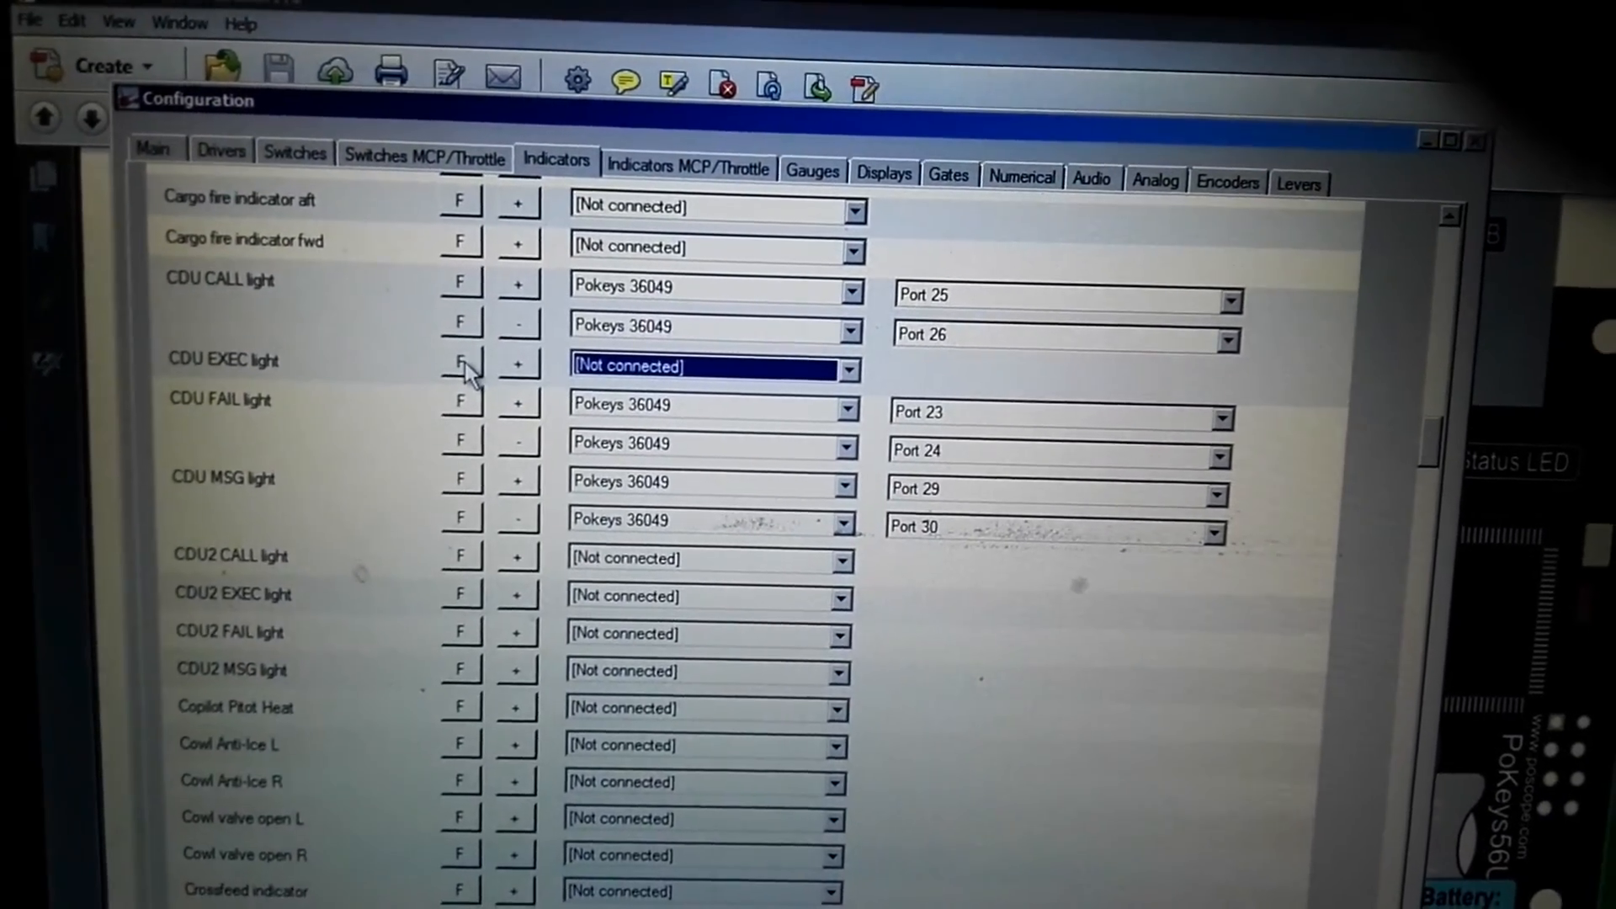
- Auto-detect and accept Pokeys 36049 Port 31 for the CDU EXEC light
left_click(459, 363)
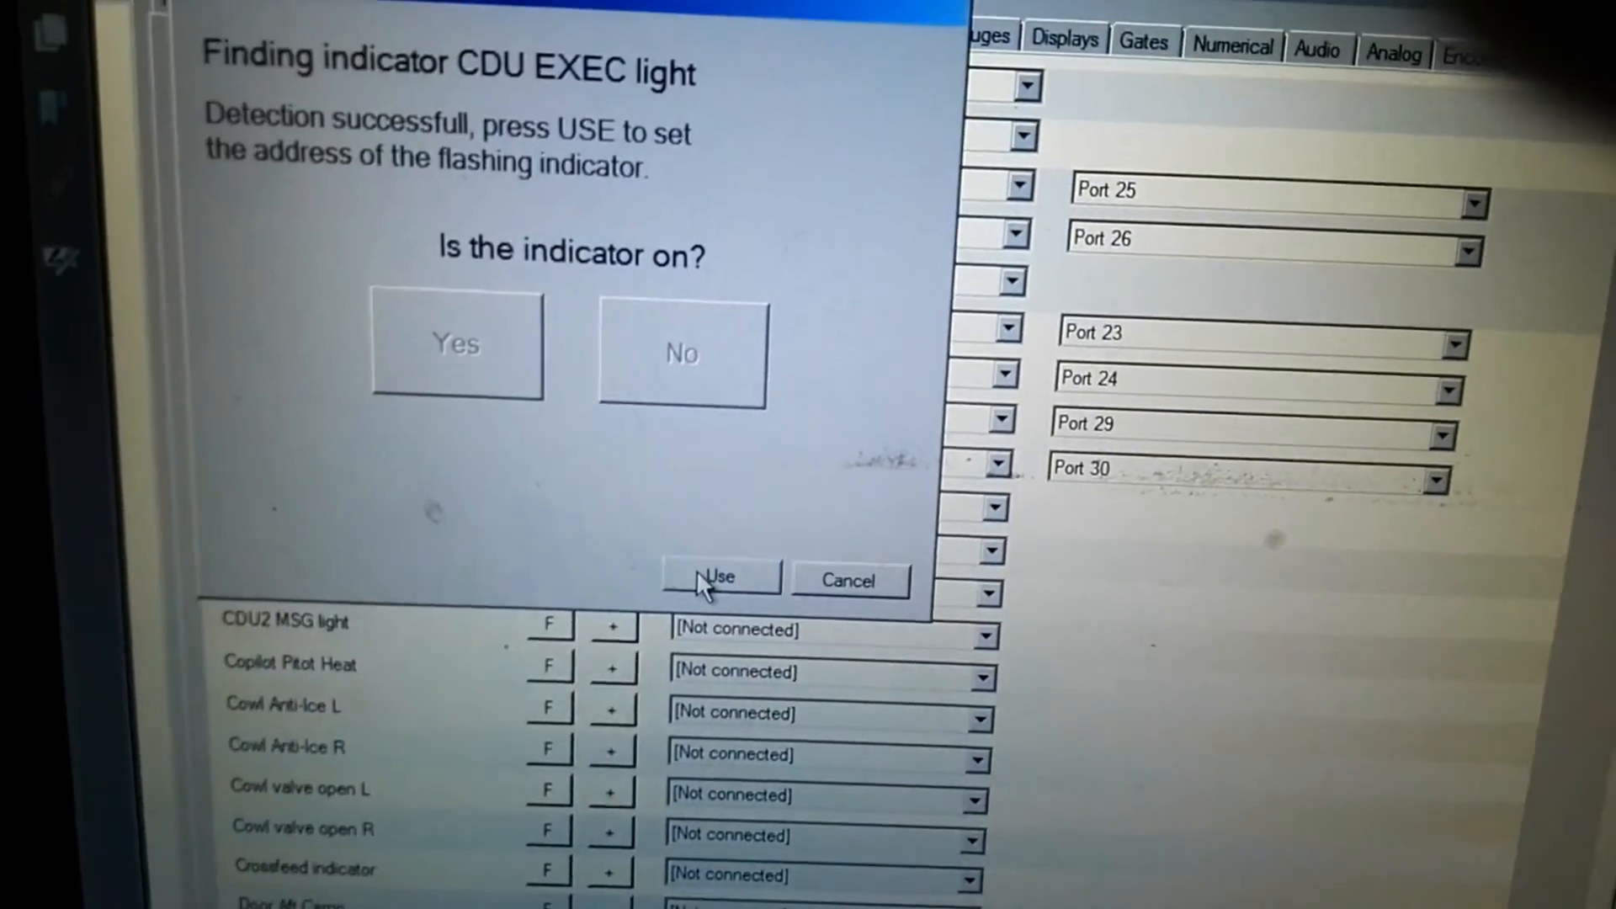
left_click(720, 577)
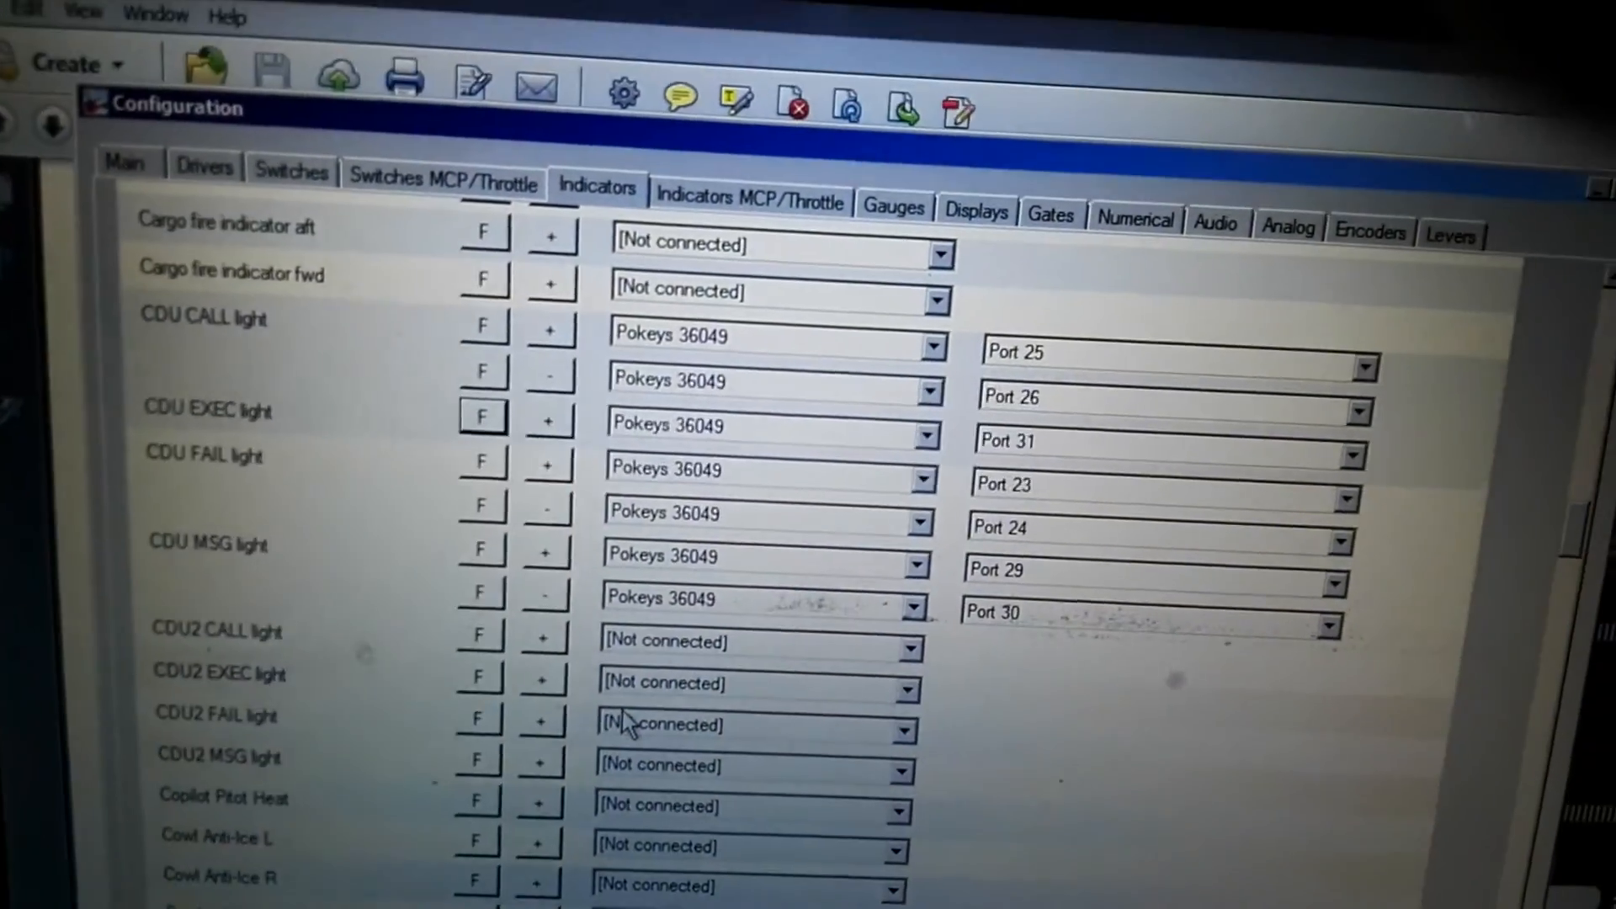